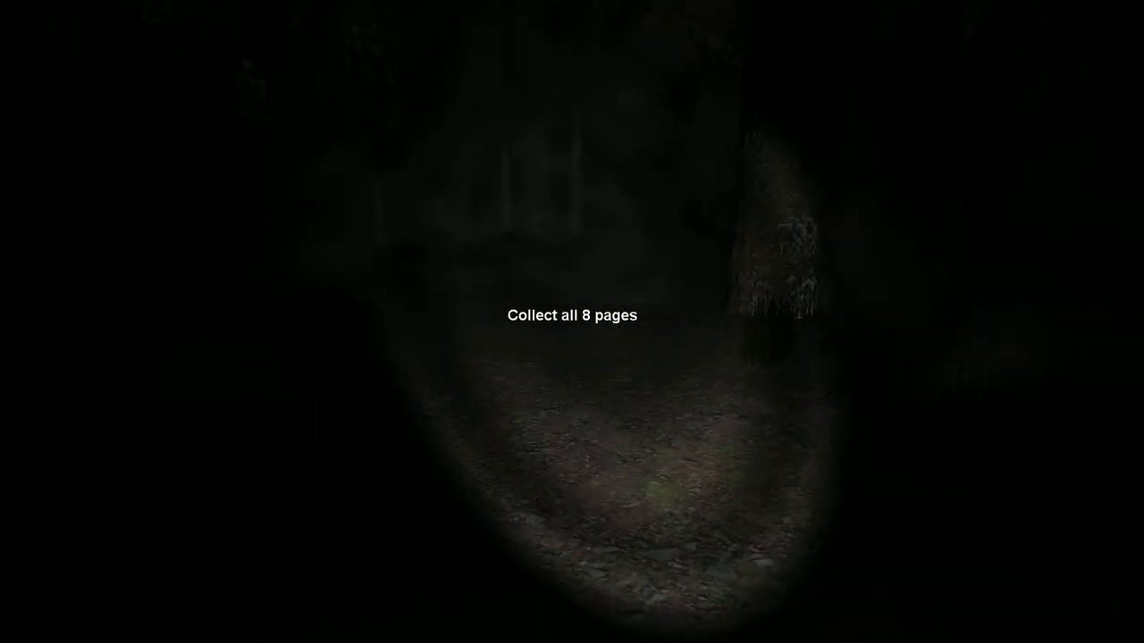
mouse_move(572, 322)
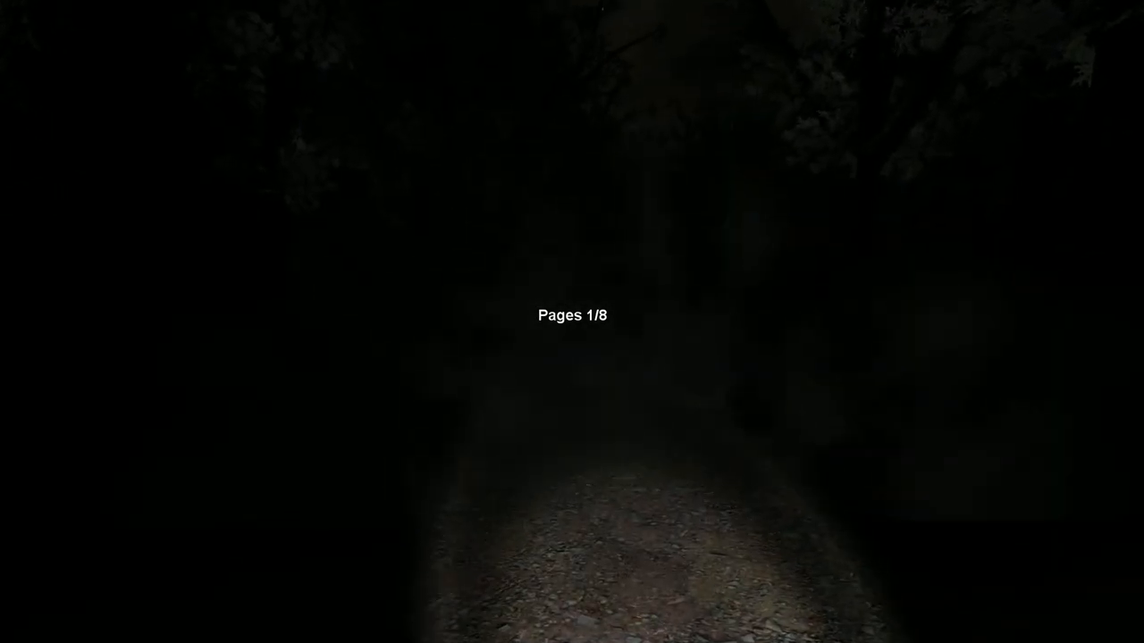
mouse_move(572, 322)
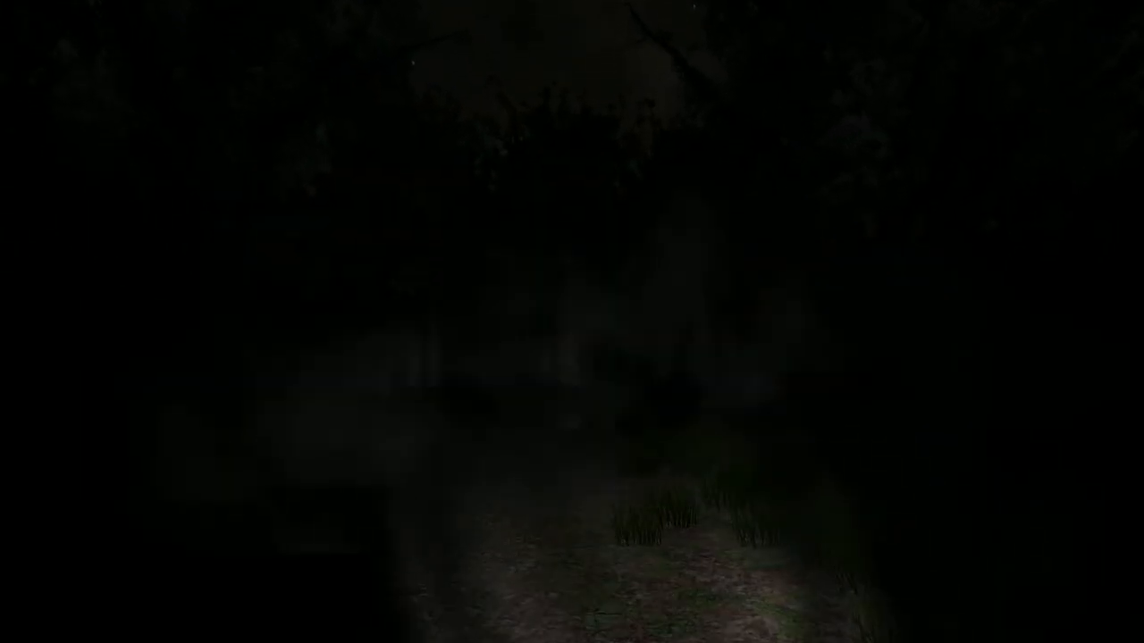
mouse_move(572, 322)
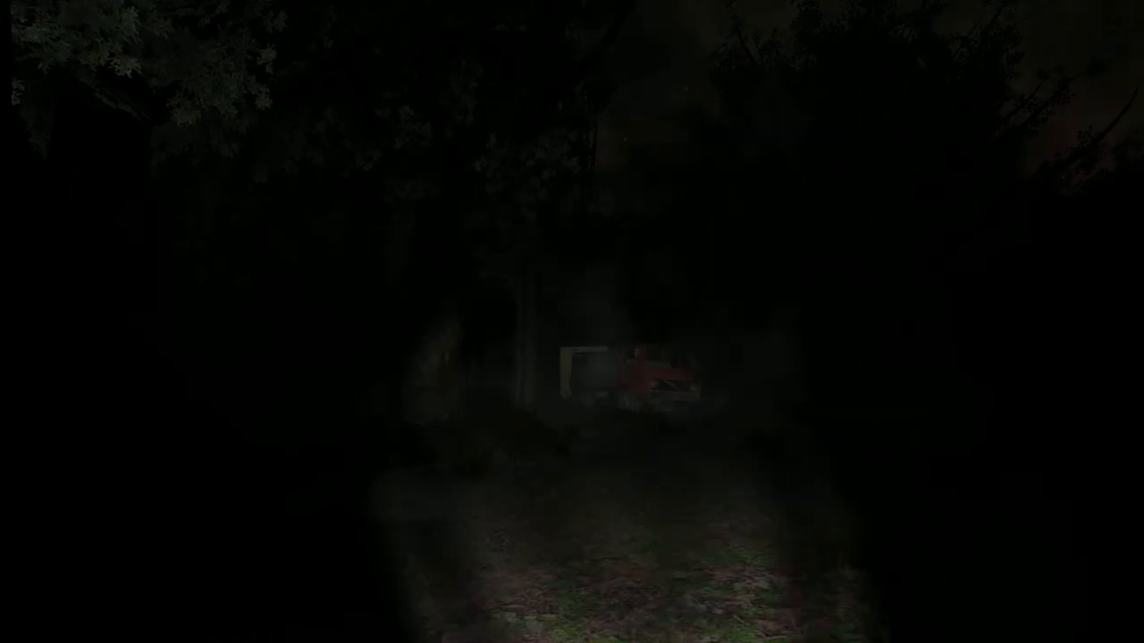